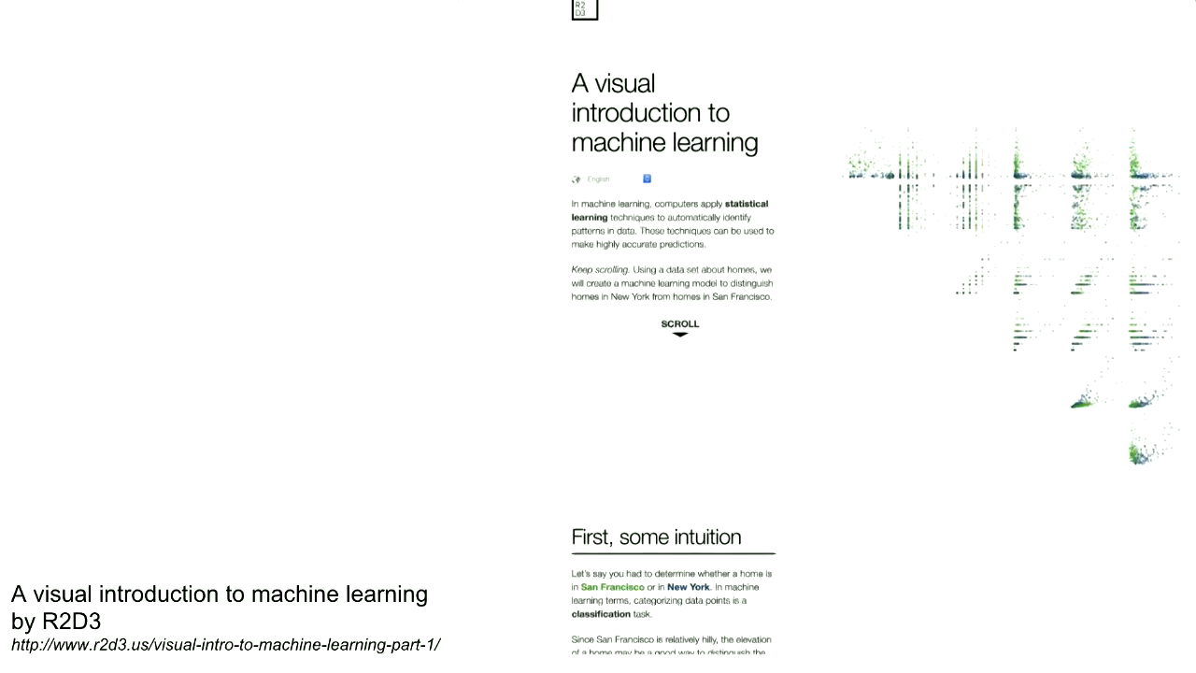
Scroll the R2D3 page past Drawing boundaries and Your first fork to The best split.
{"action": "scroll", "scroll_direction": "down", "scroll_amount": 3}
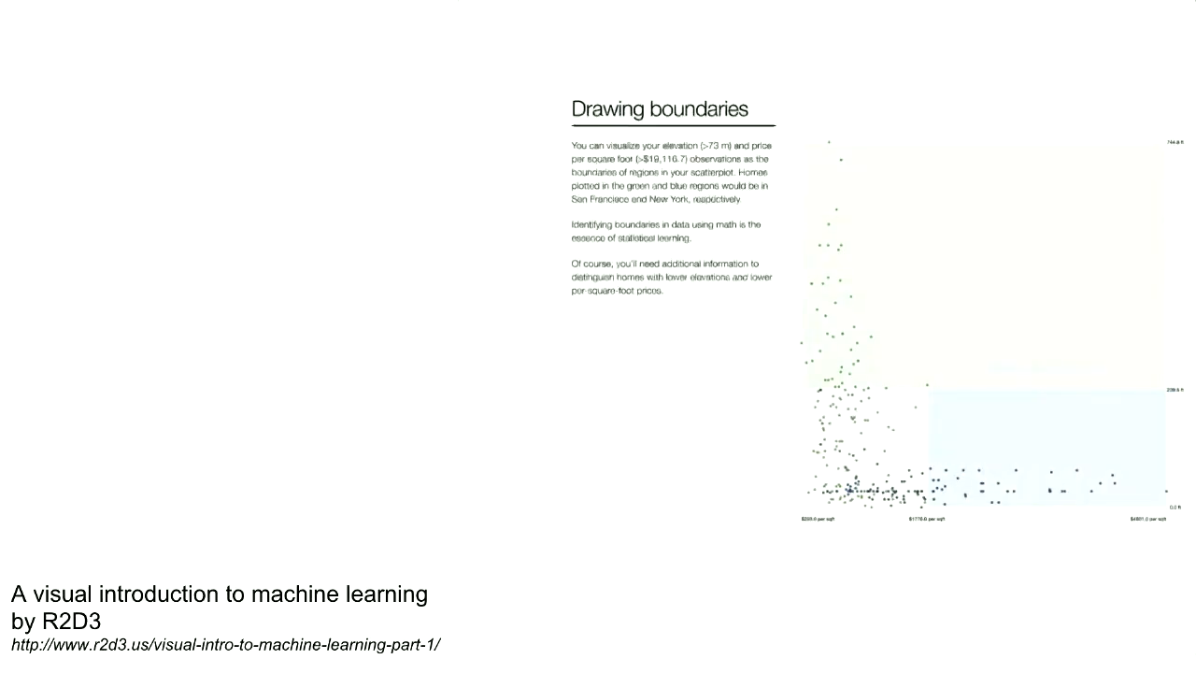
{"action": "scroll", "scroll_direction": "down", "scroll_amount": 3}
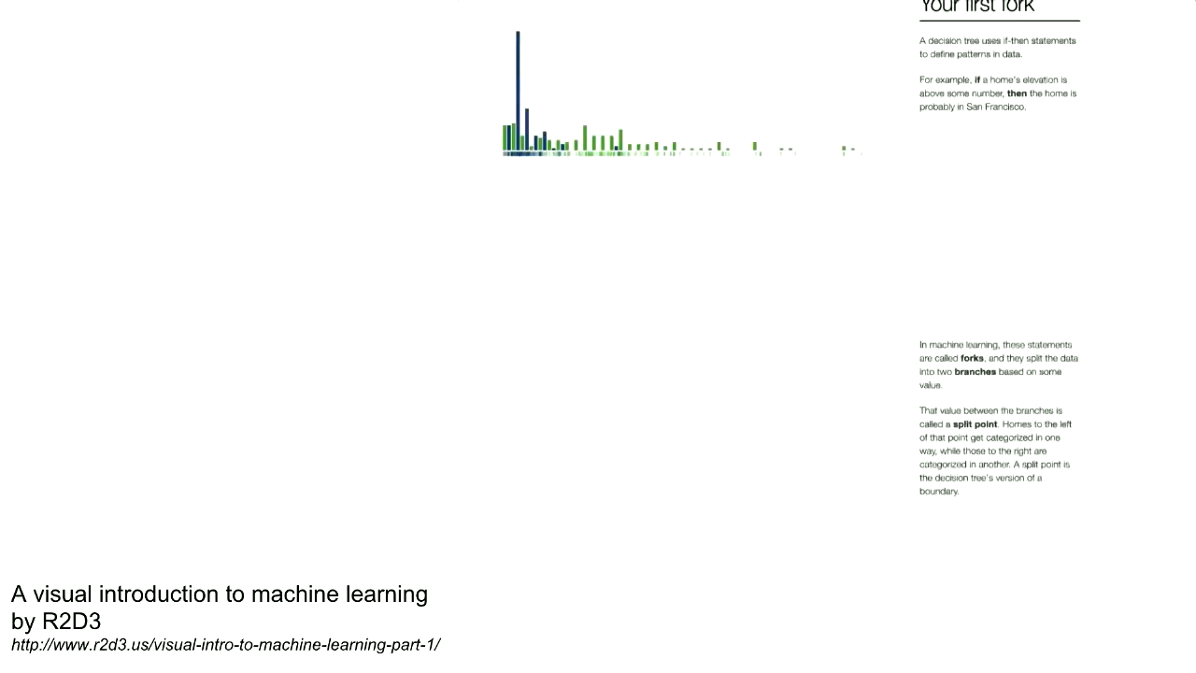
{"action": "scroll", "scroll_direction": "down", "scroll_amount": 3}
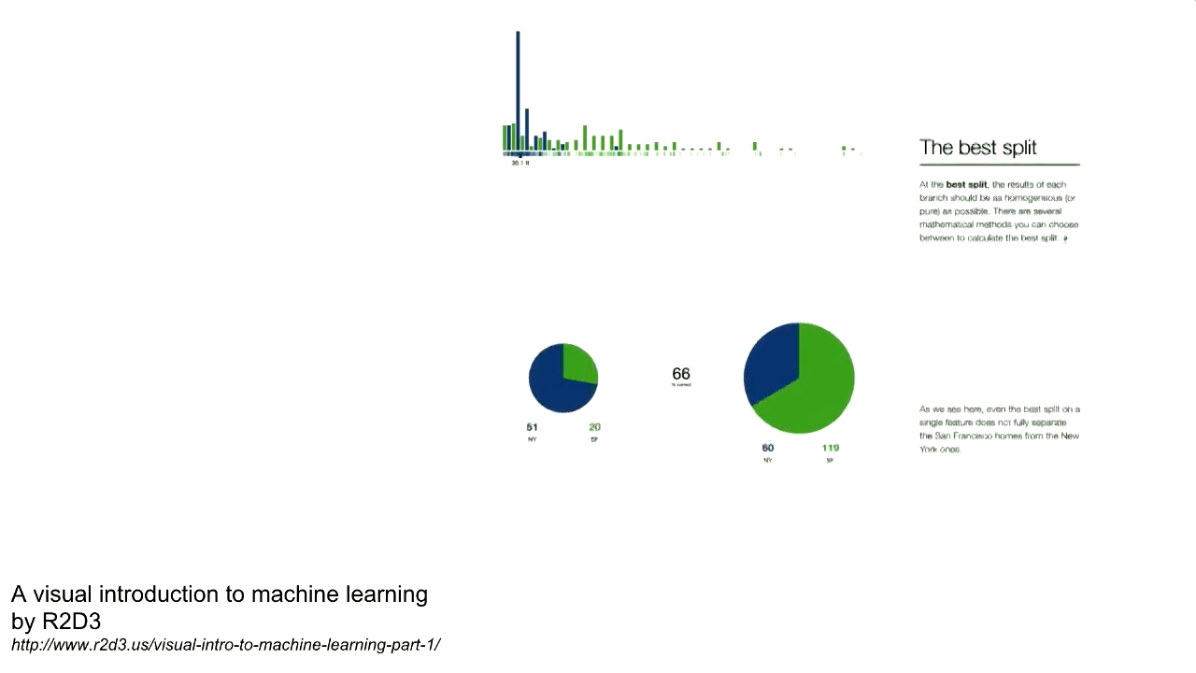
{"action": "scroll", "scroll_direction": "down", "scroll_amount": 3}
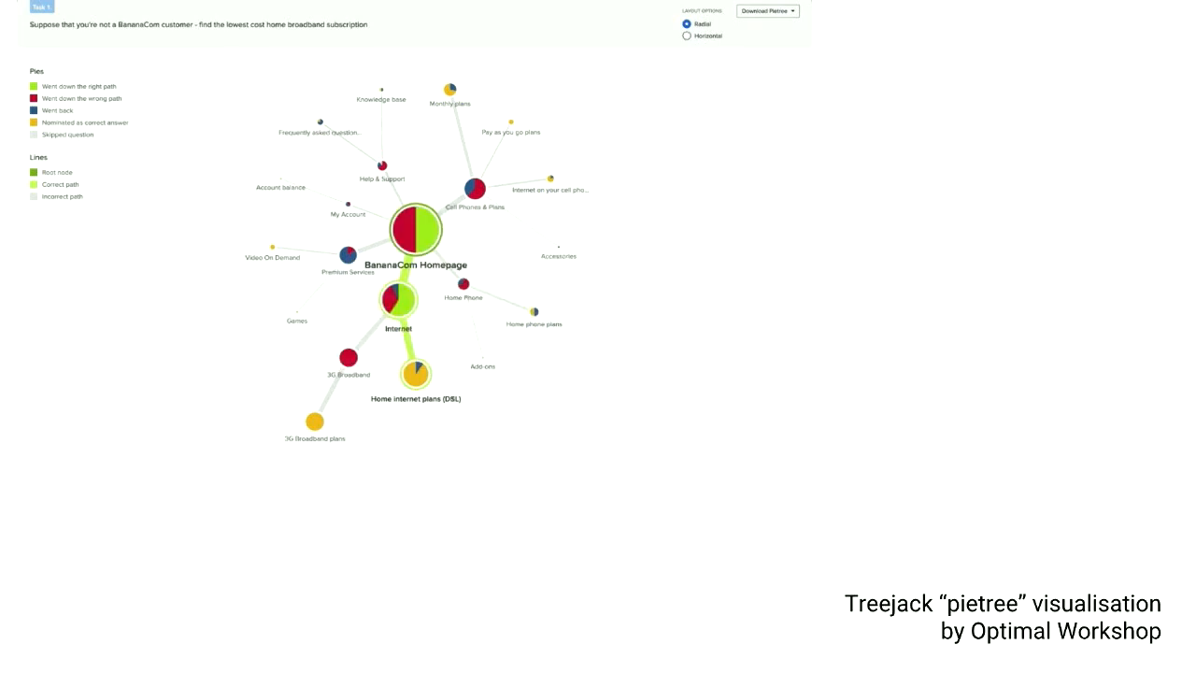
Toggle the broadband pietree from Horizontal to Radial and back to Horizontal layout.
{"action": "left_click", "coordinate": [688, 36]}
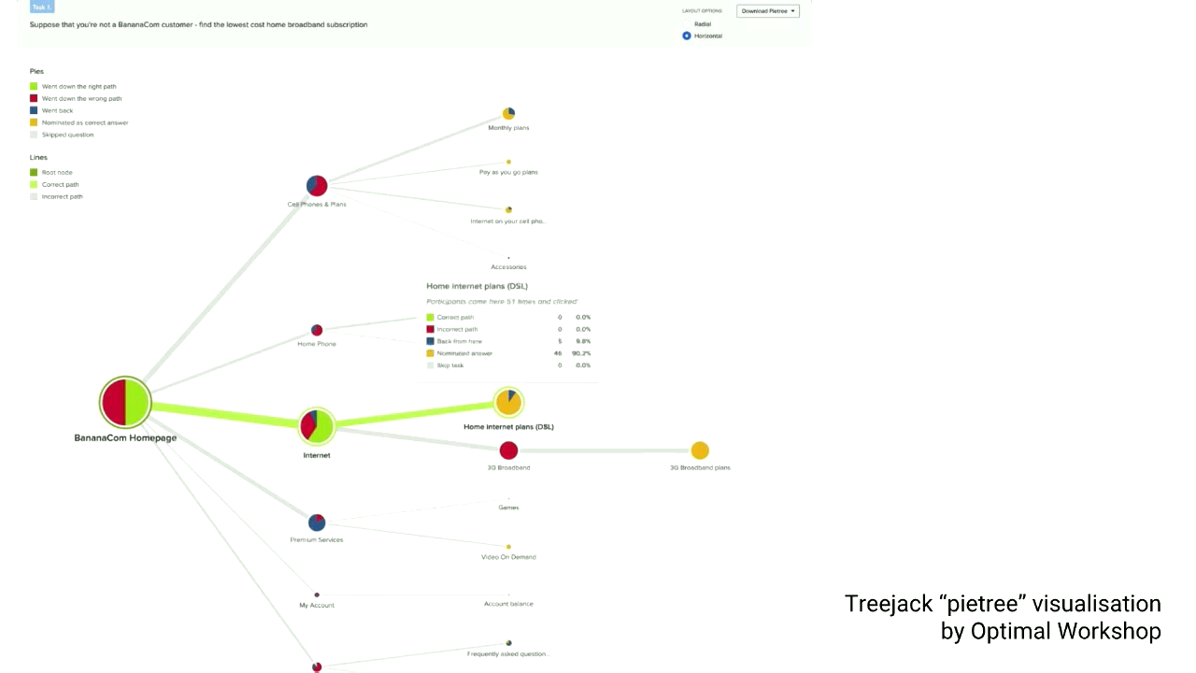
{"action": "left_click", "coordinate": [687, 24]}
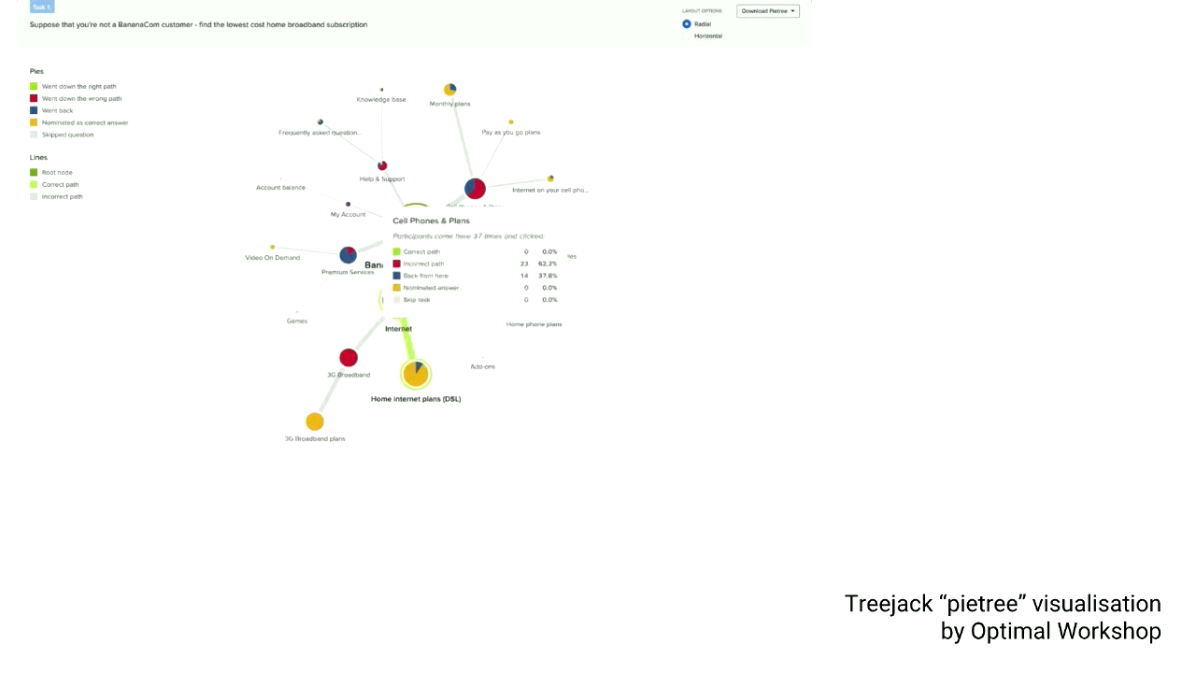
{"action": "left_click", "coordinate": [687, 36]}
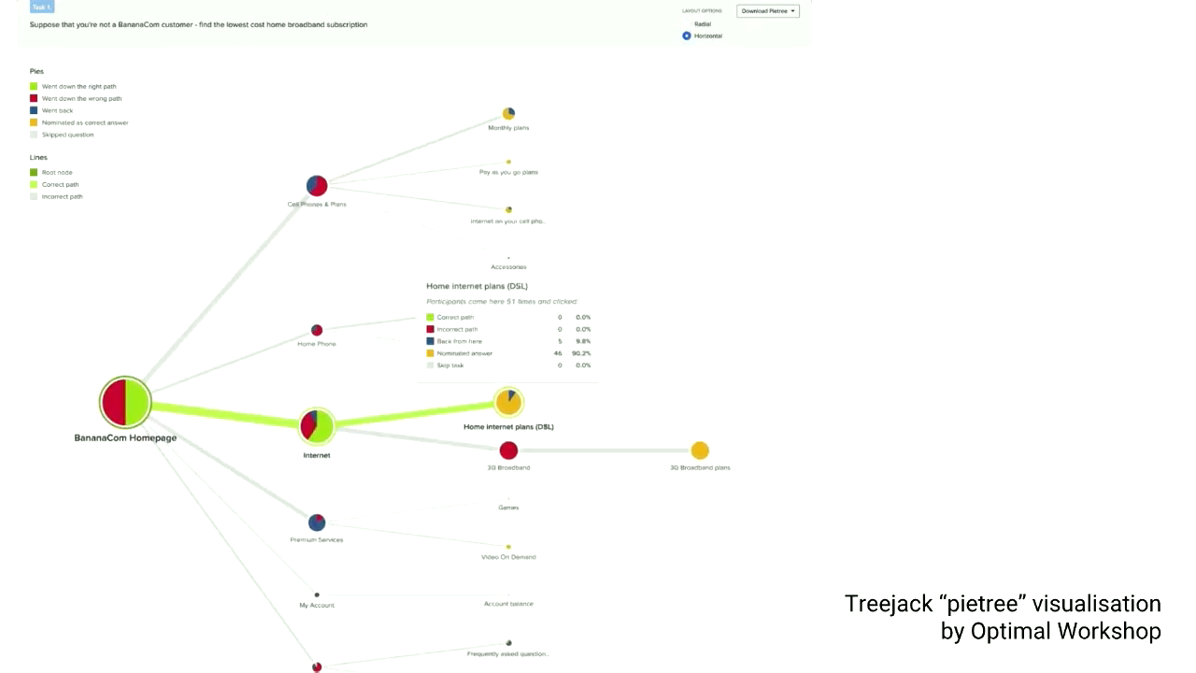